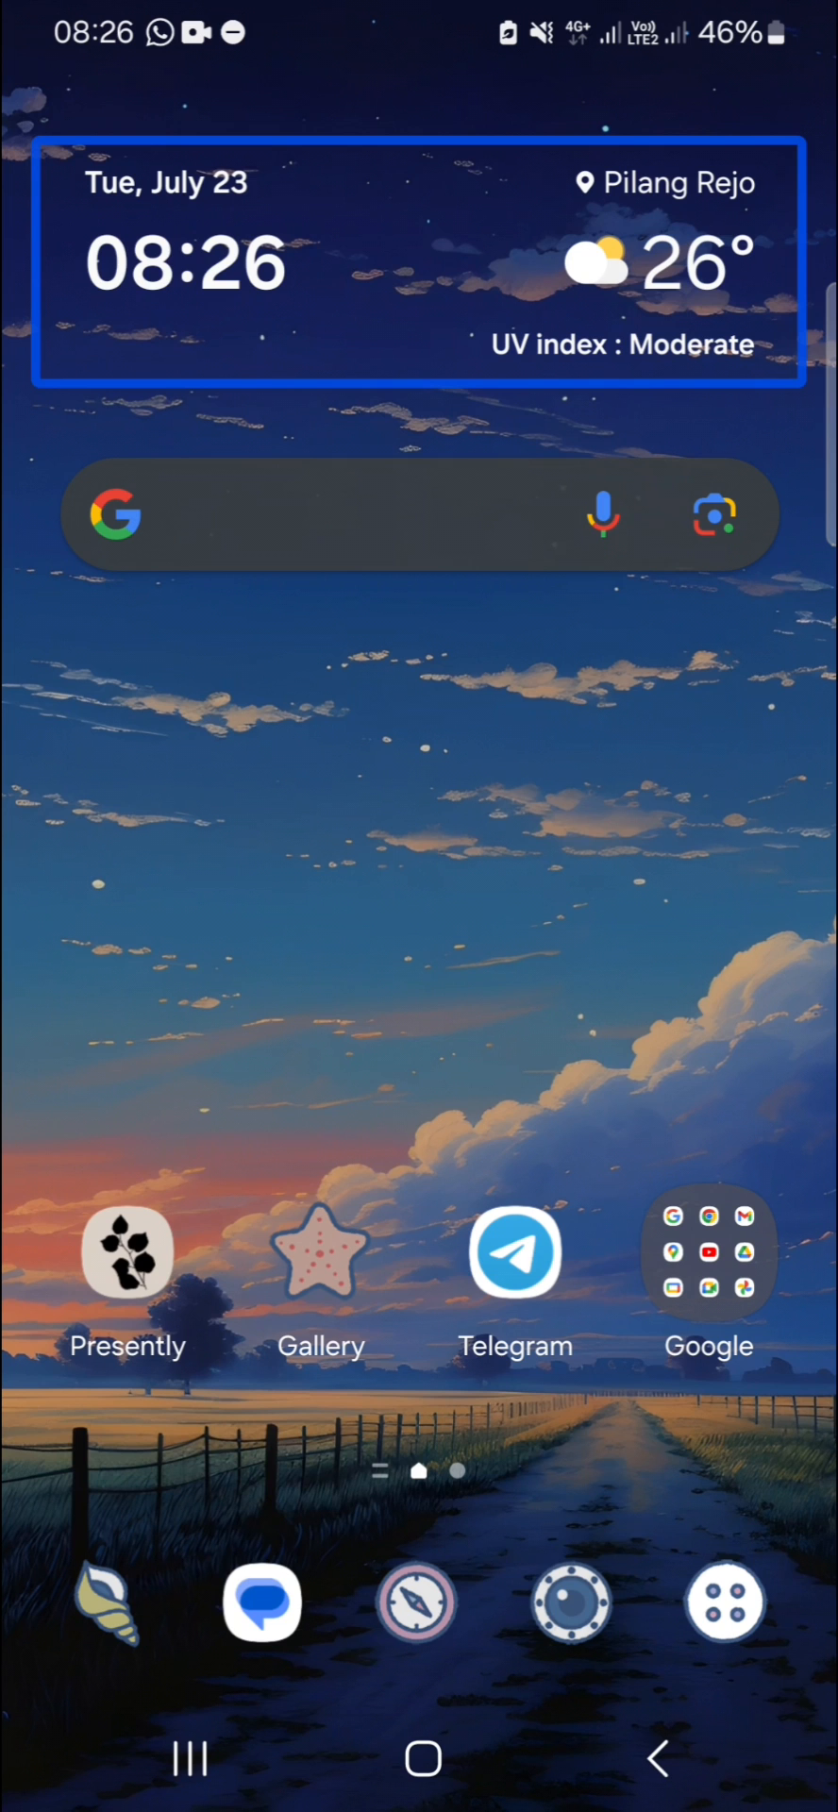
# Swipe up from the home screen to reveal the app drawer with Settings, Clock and Calendar
pyautogui.click(320, 1252)
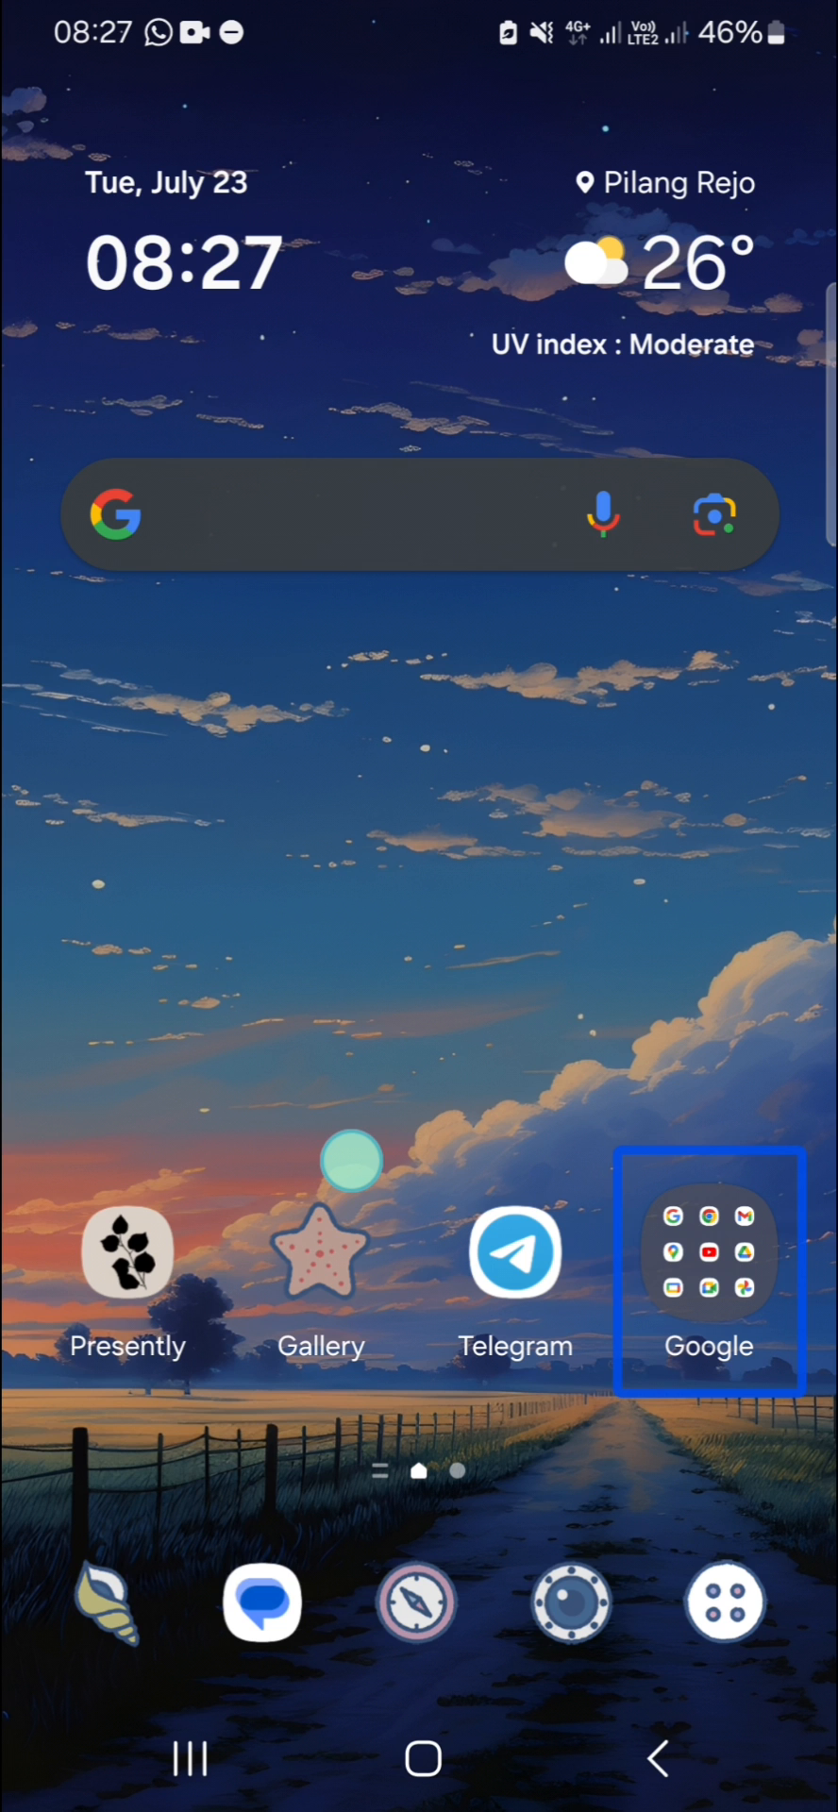
pyautogui.click(725, 1600)
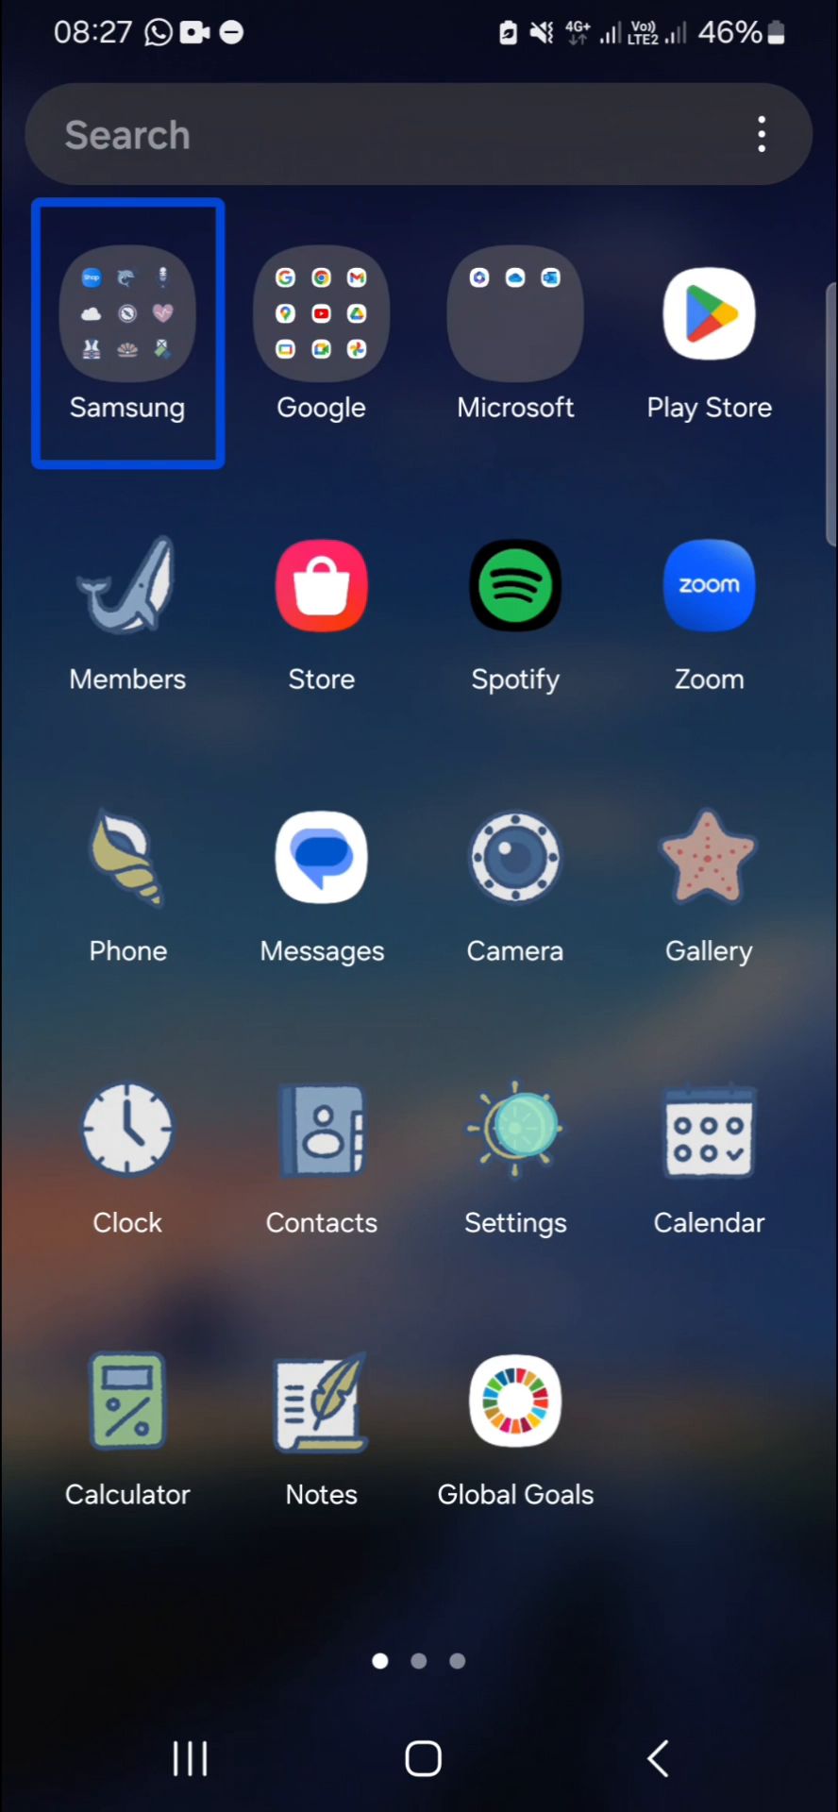
pyautogui.click(515, 1141)
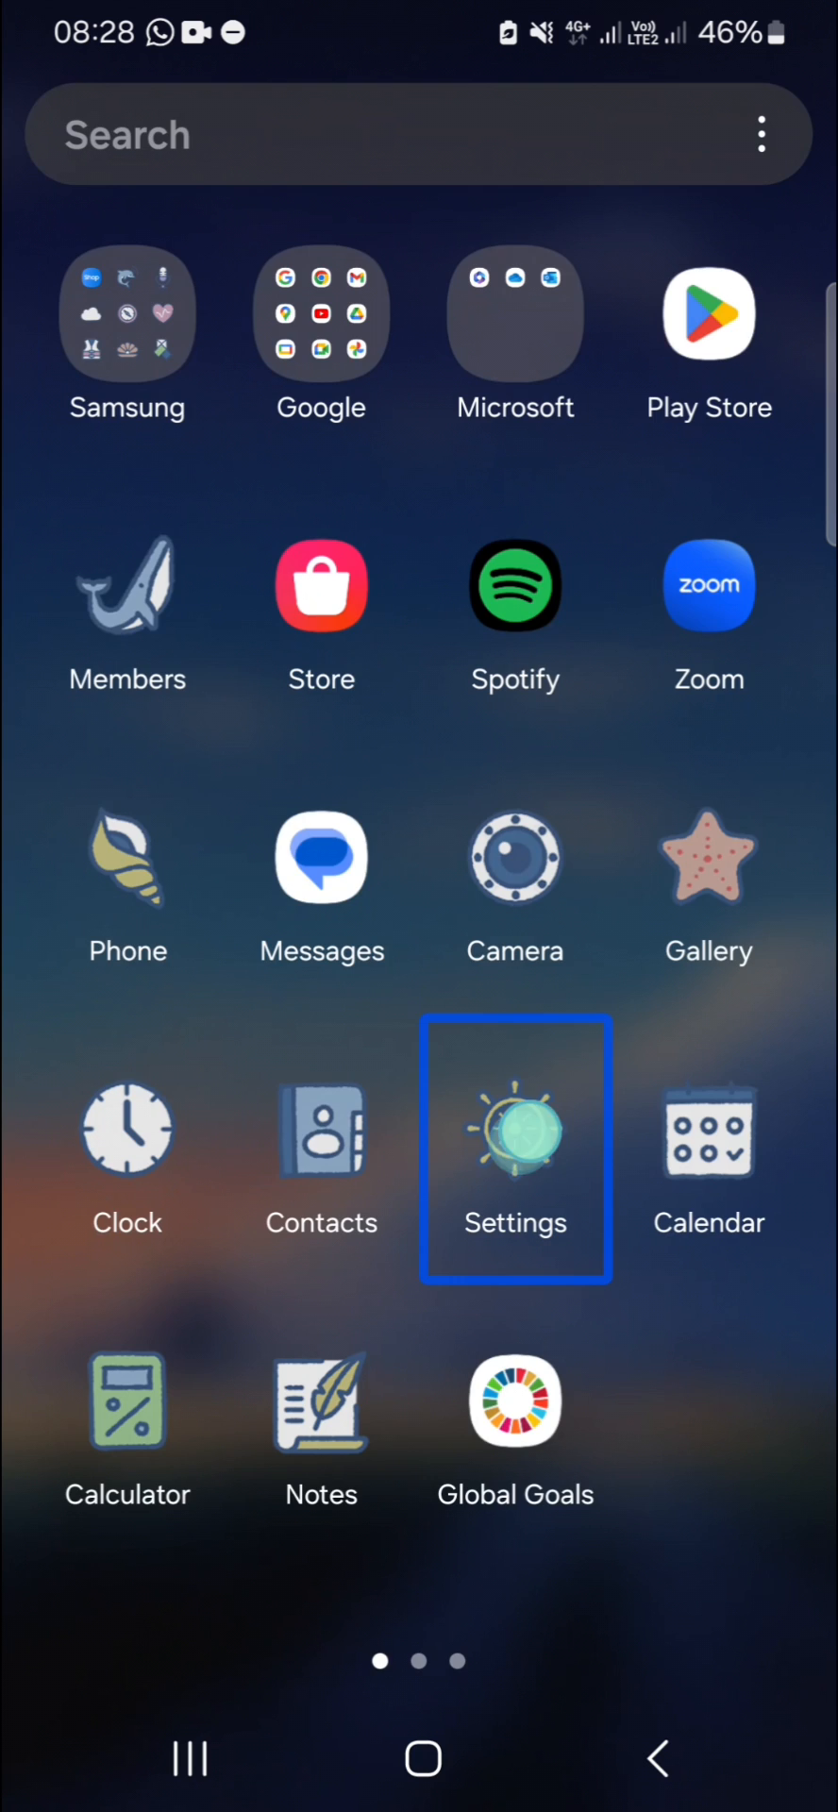
# Launch Settings, scroll to Accessibility, peek inside, then return to the main Settings list
pyautogui.click(514, 1150)
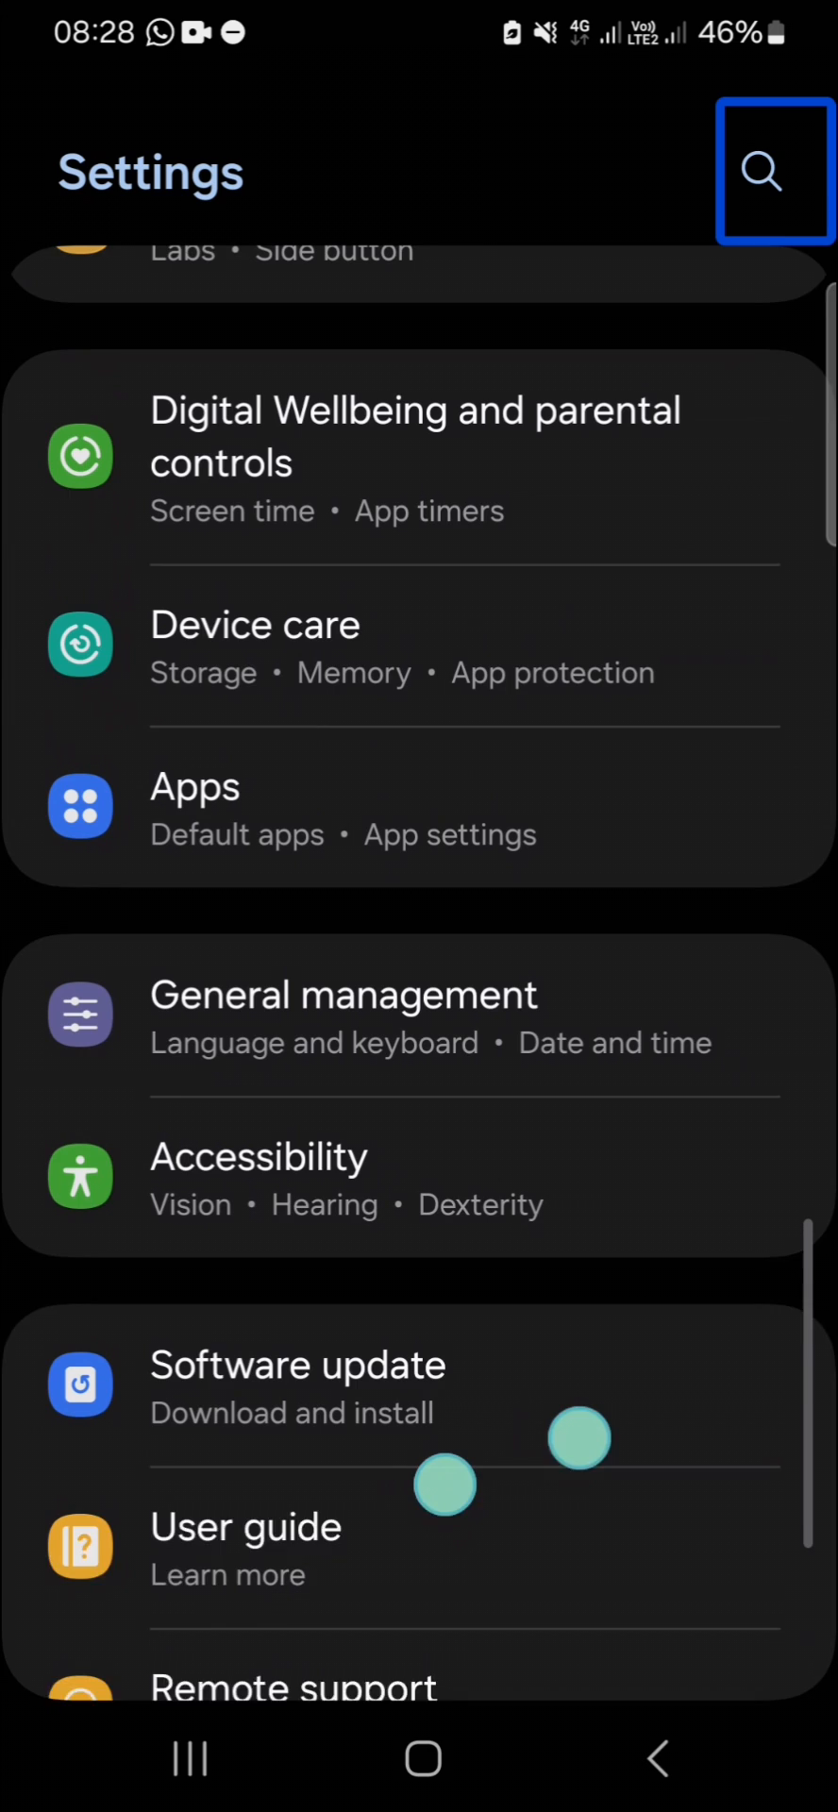
pyautogui.scroll(3)
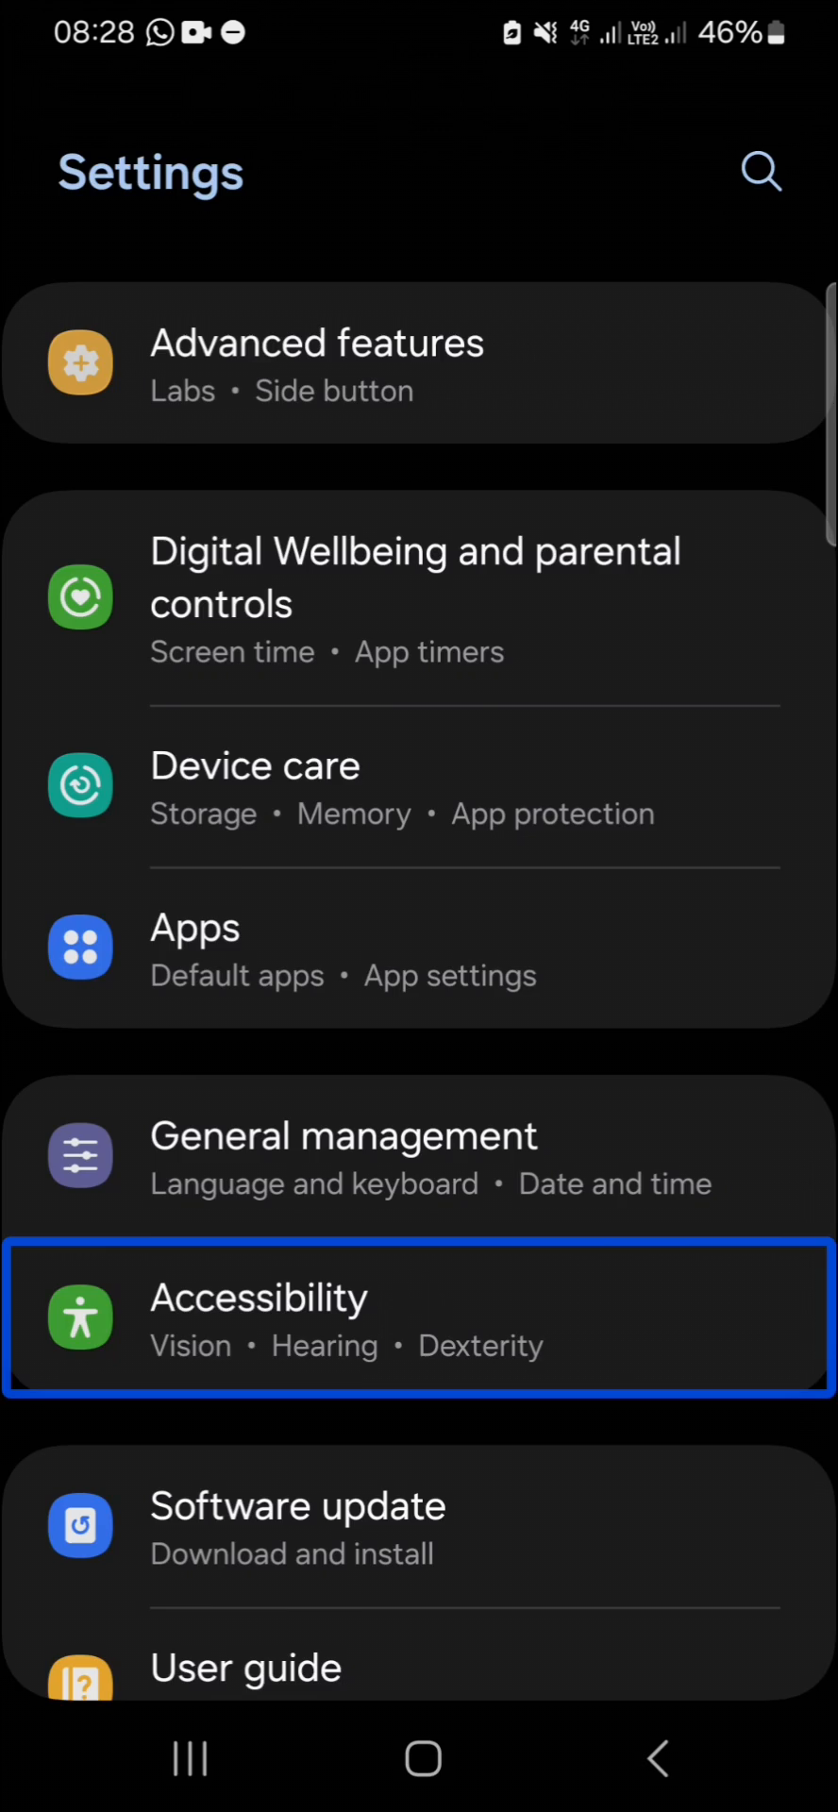
pyautogui.click(419, 1318)
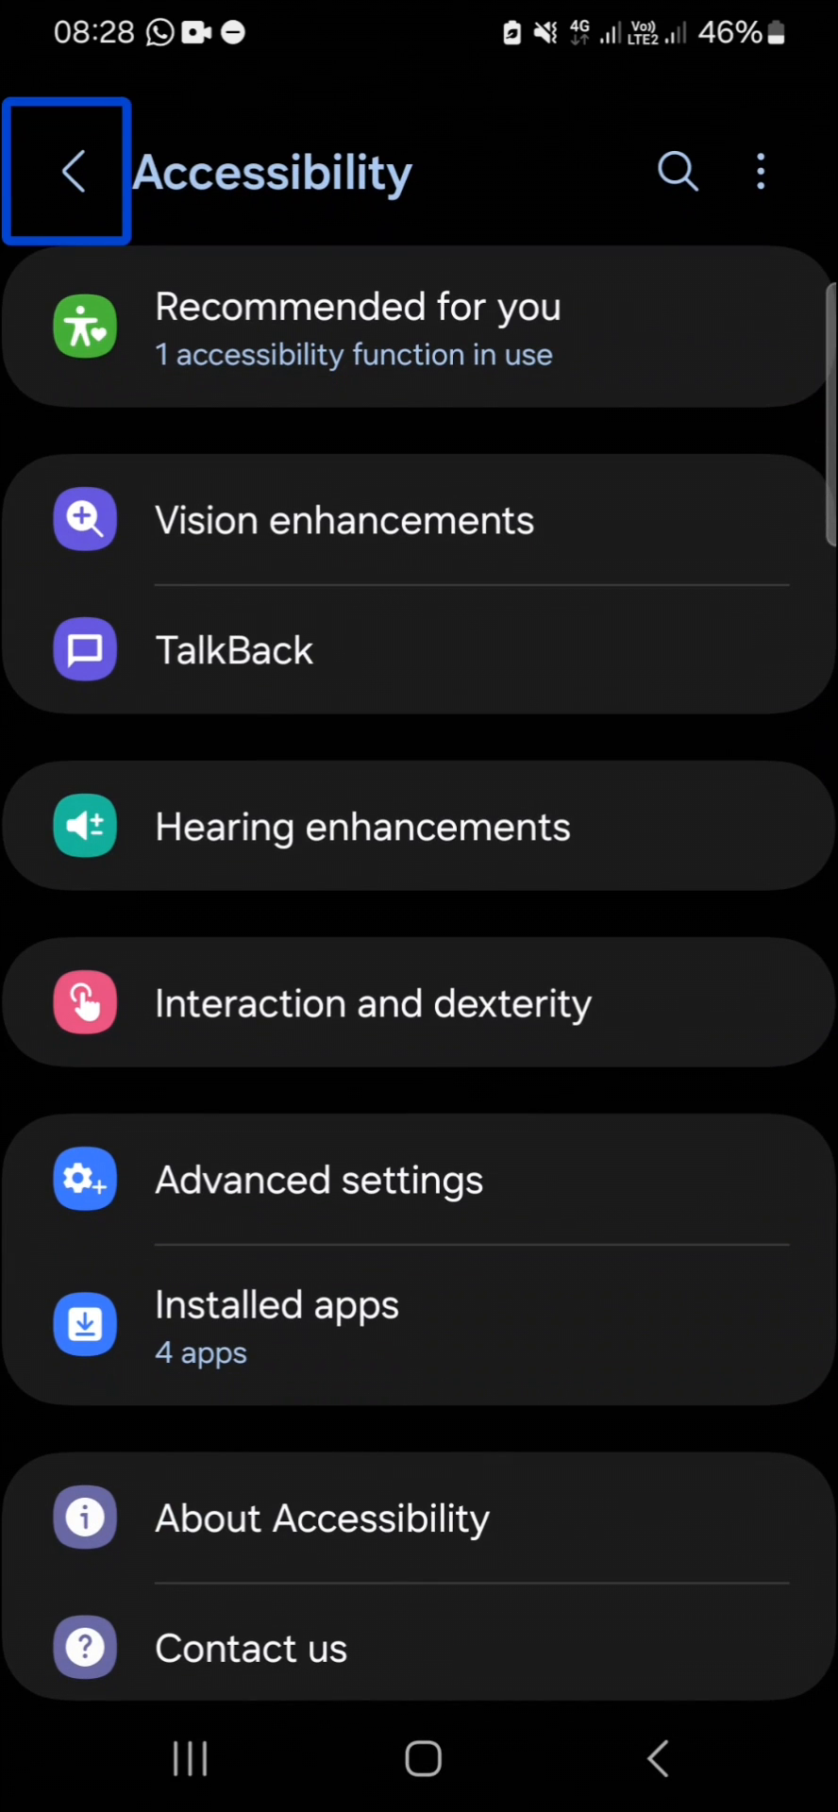
pyautogui.click(71, 171)
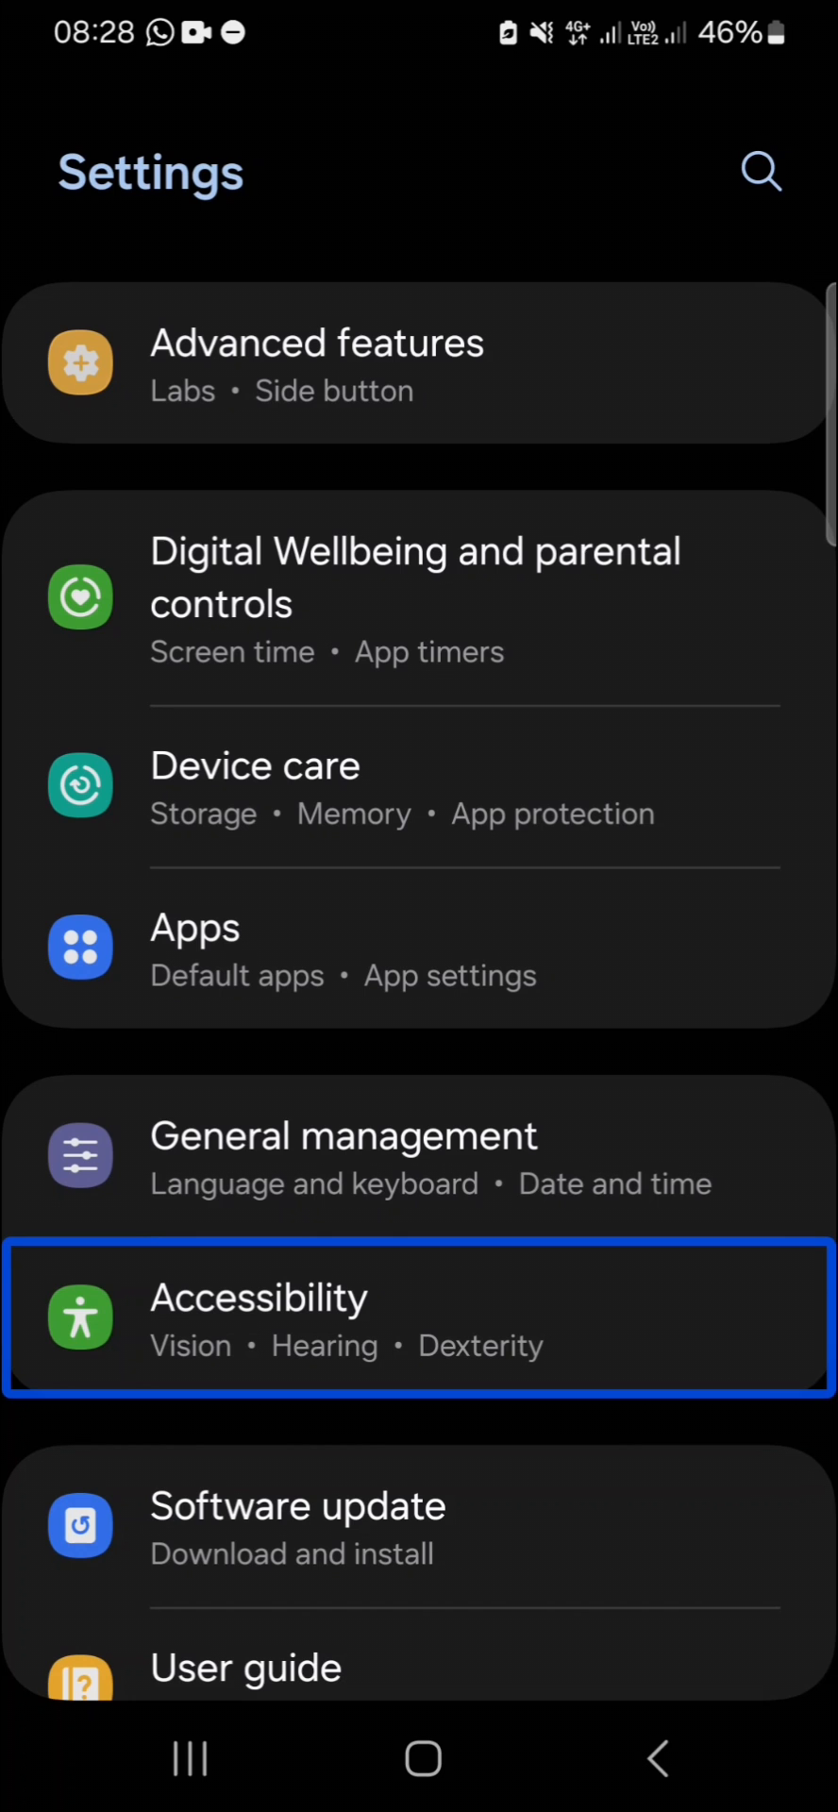
# Open Accessibility and switch the TalkBack toggle from On to Off
pyautogui.click(418, 1322)
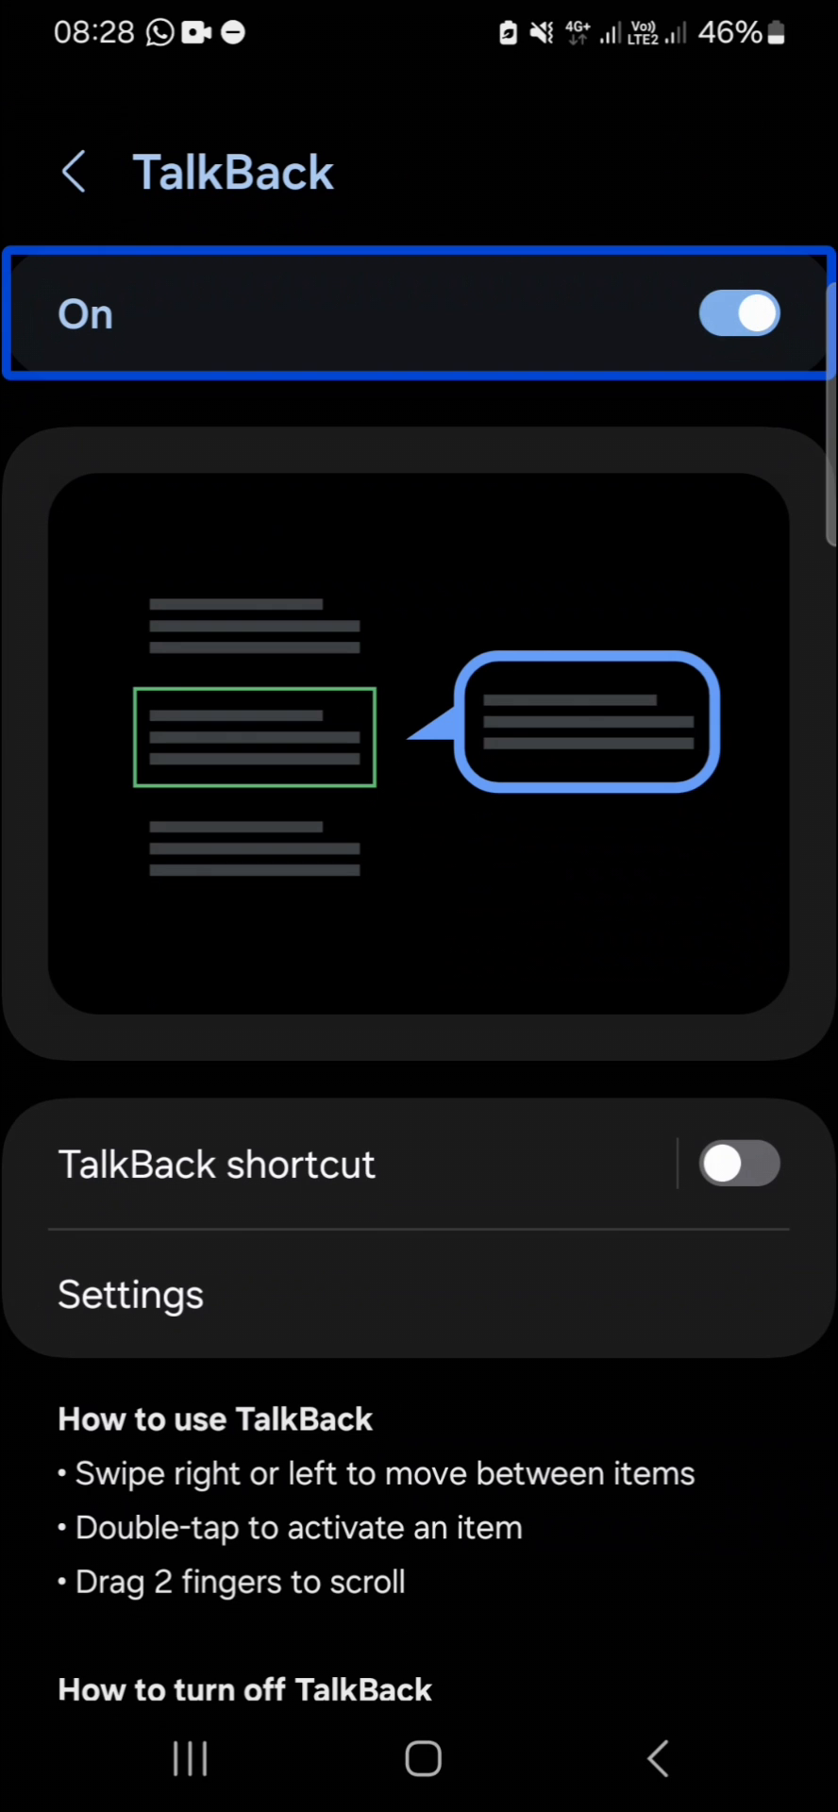
pyautogui.doubleClick(739, 313)
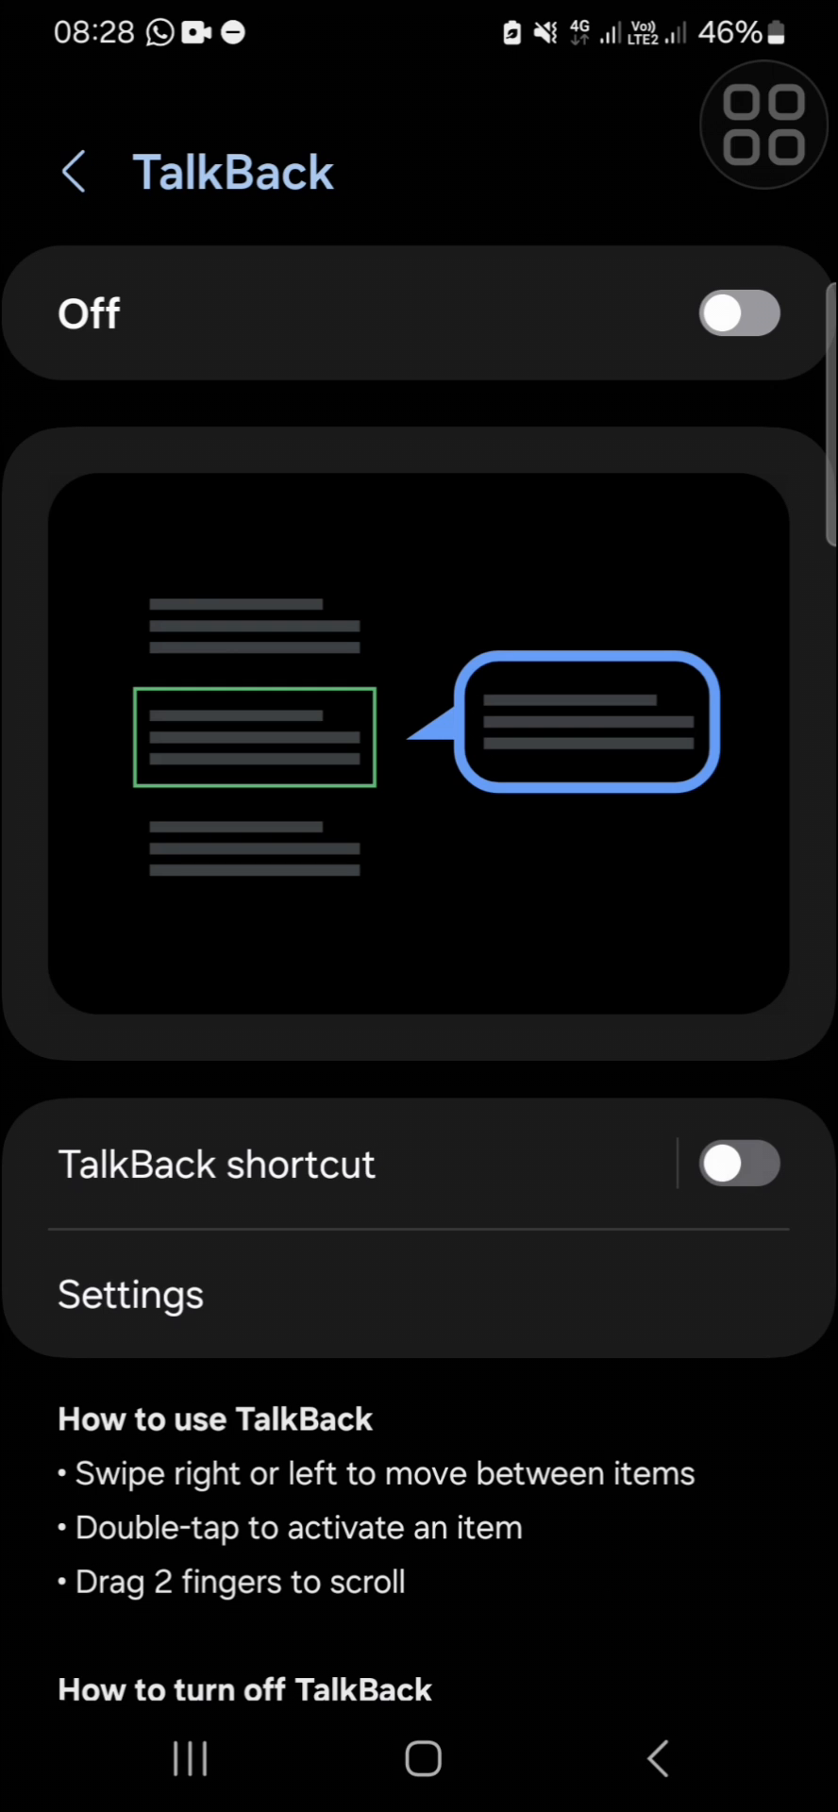
# Back out to the Accessibility list, then go to the home screen
pyautogui.click(72, 170)
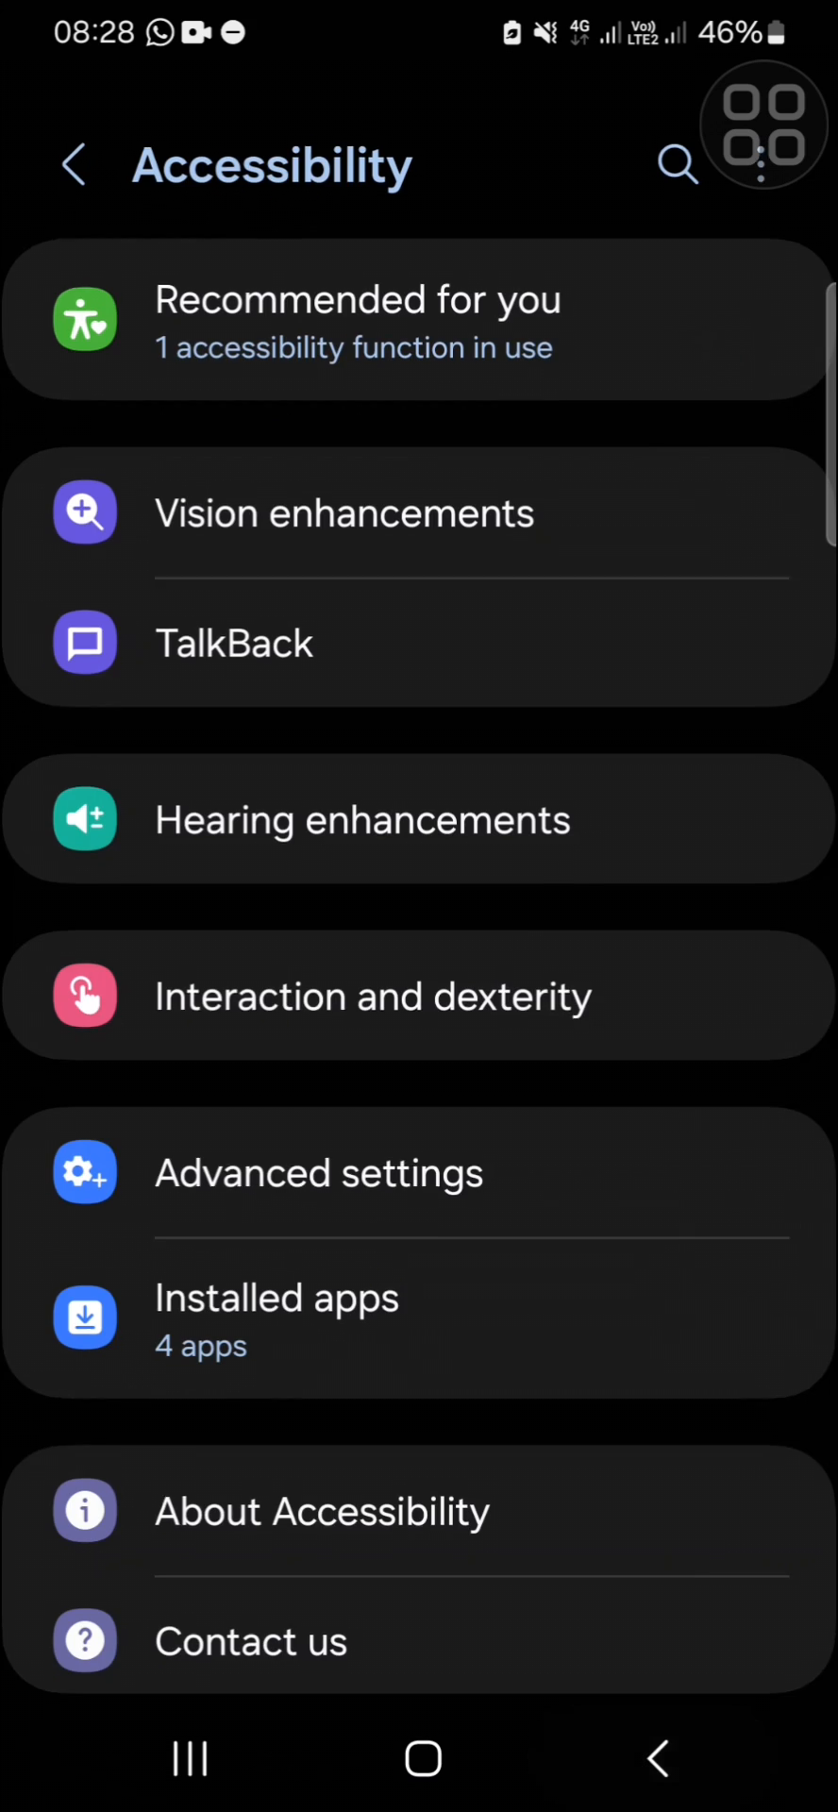
pyautogui.click(420, 1758)
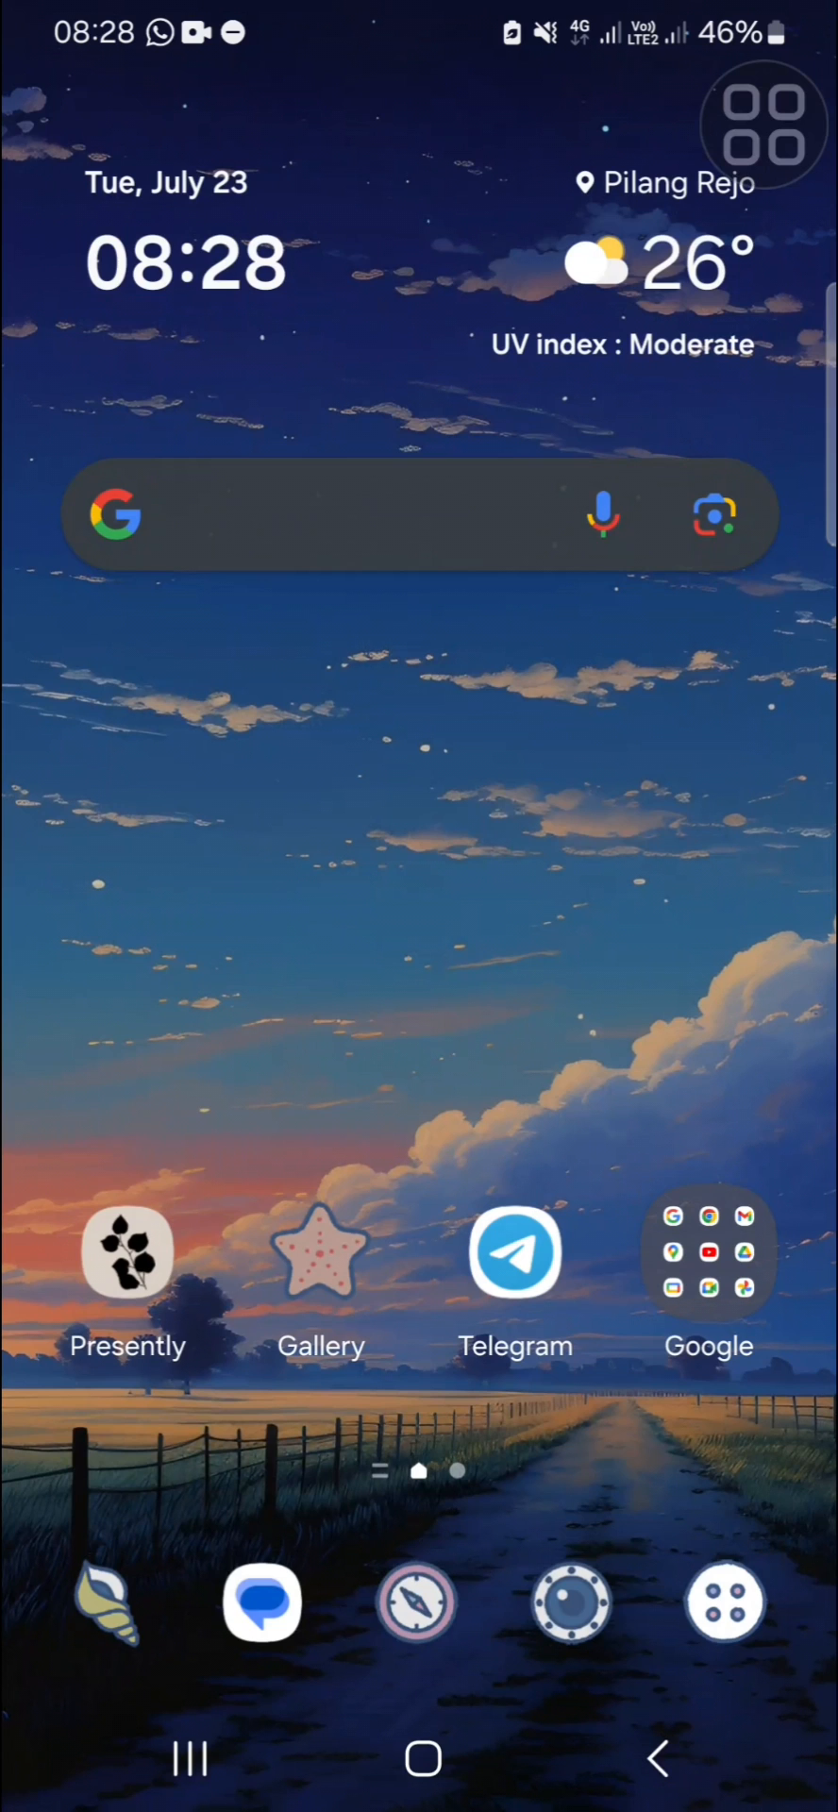